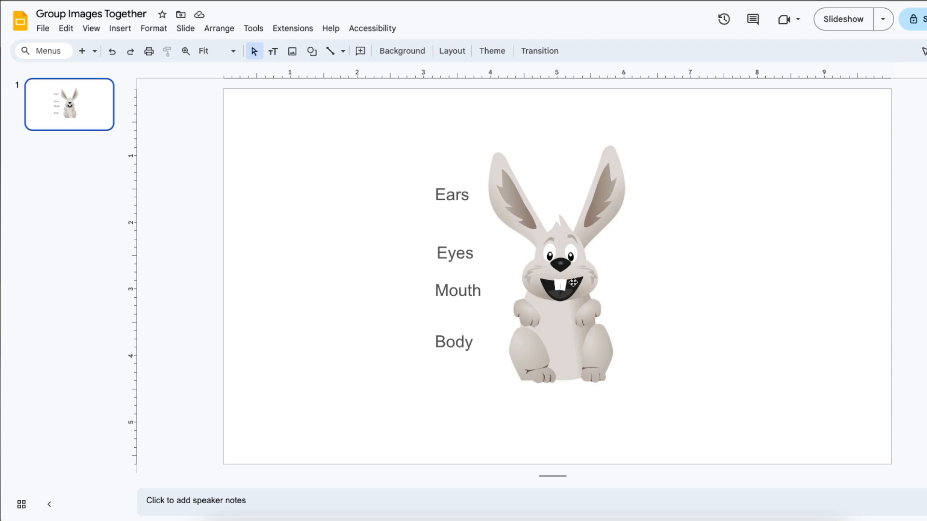
Step: Select the Ears, Mouth and another label one at a time, then deselect everything
{"action": "left_click", "coordinate": [452, 194]}
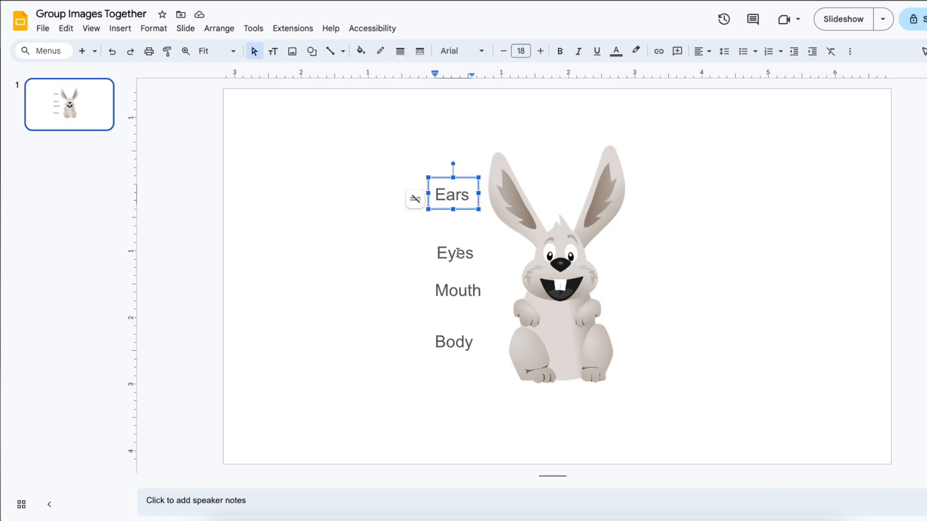
{"action": "left_click", "coordinate": [458, 291]}
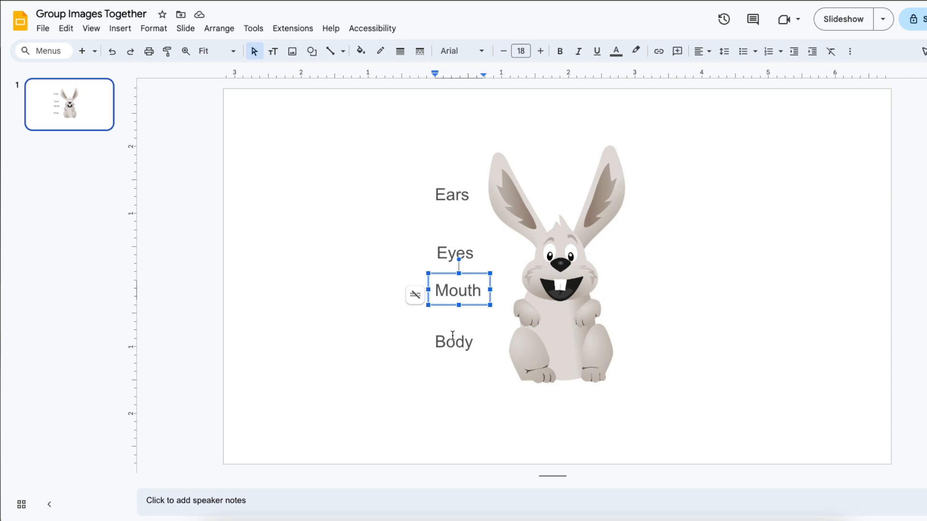
{"action": "left_click", "coordinate": [453, 342]}
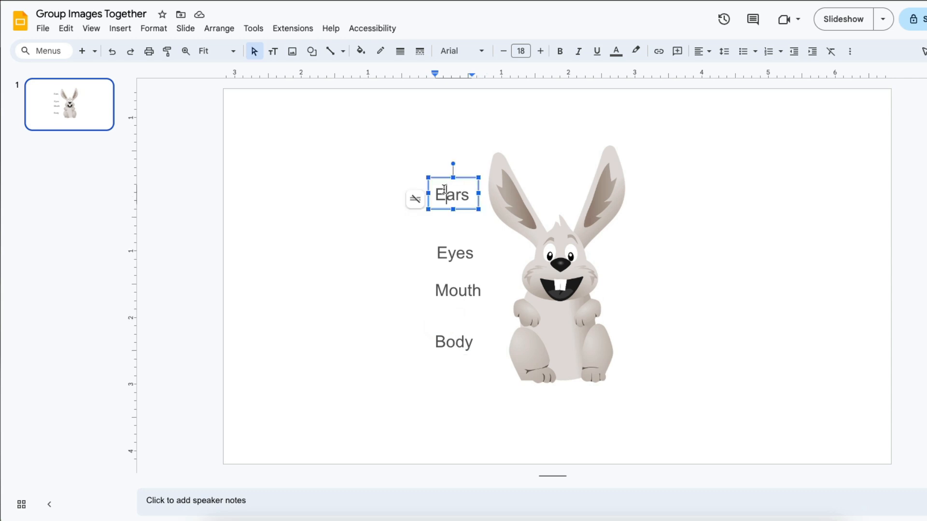
{"action": "left_click", "coordinate": [394, 141]}
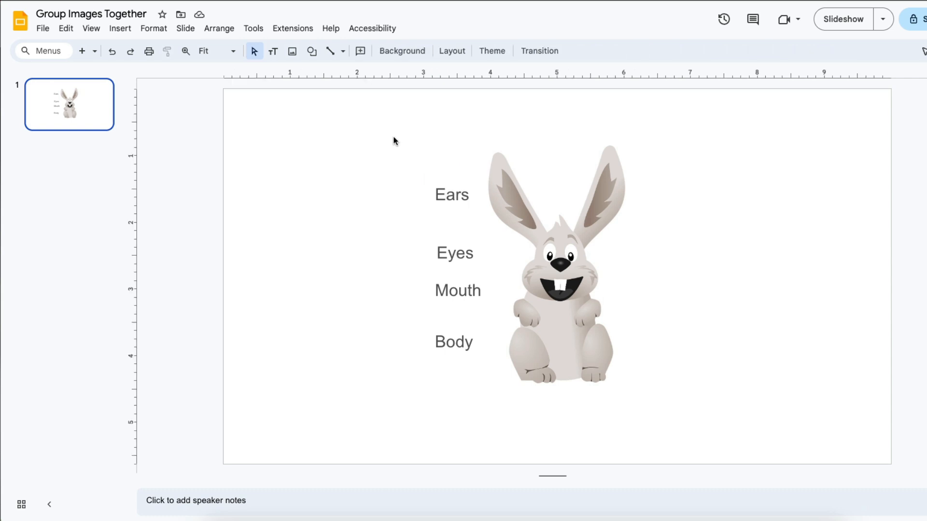
{"action": "mouse_move", "coordinate": [585, 231]}
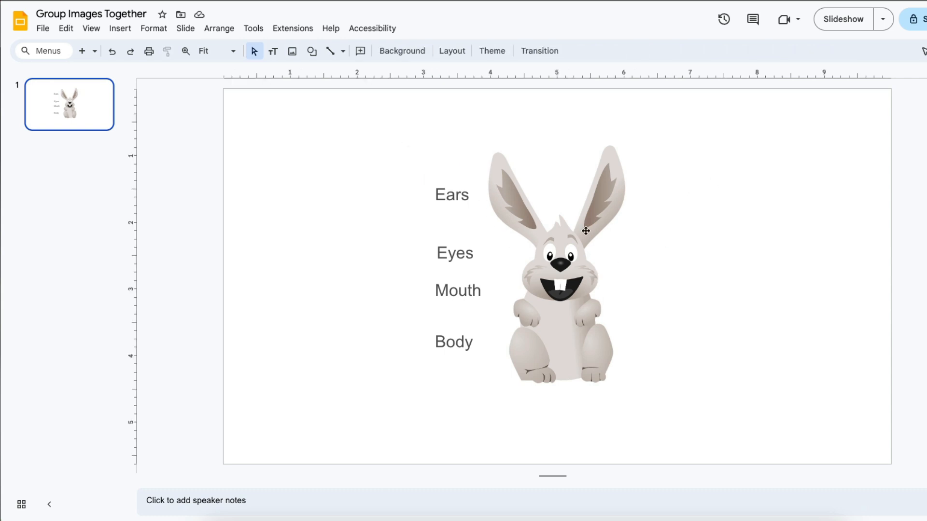
Step: Move the rabbit image back beside its labels and group them into one object
{"action": "left_click", "coordinate": [556, 266]}
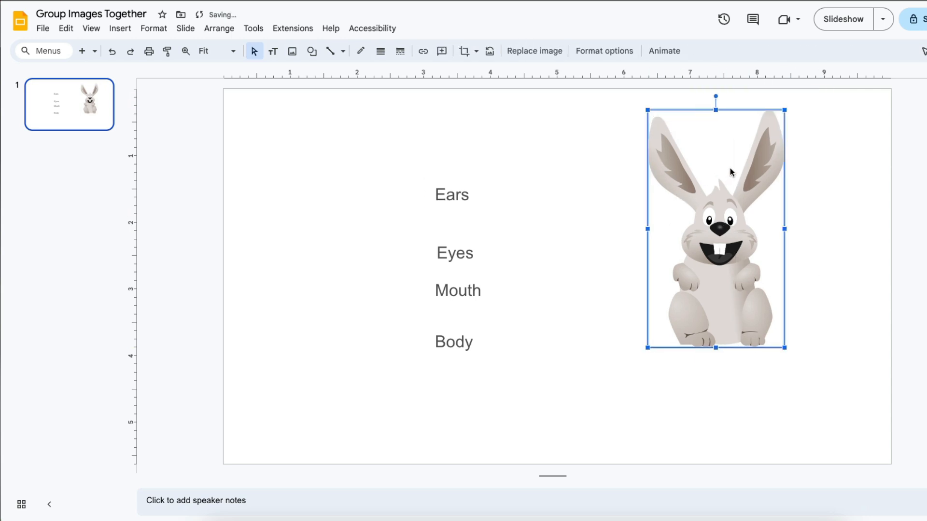
{"action": "left_click_drag", "start_coordinate": [715, 227], "coordinate": [559, 269]}
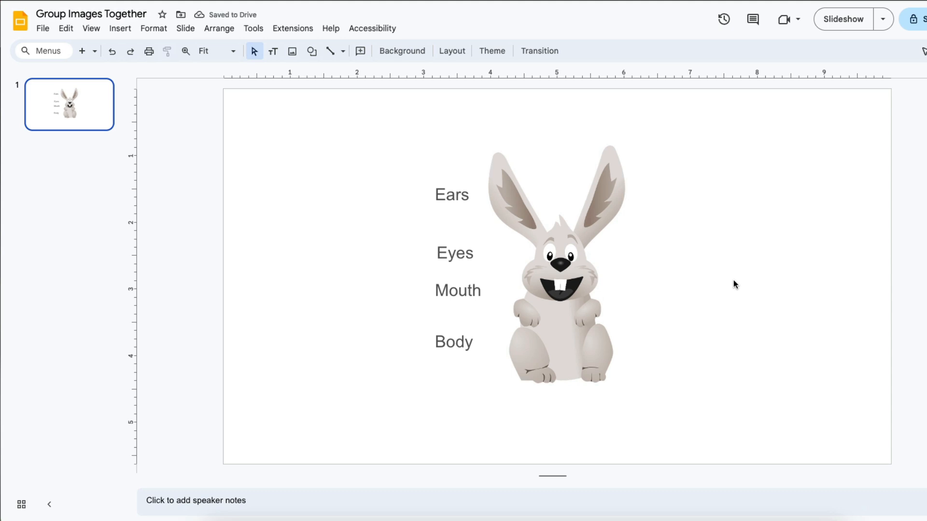
{"action": "mouse_move", "coordinate": [665, 319]}
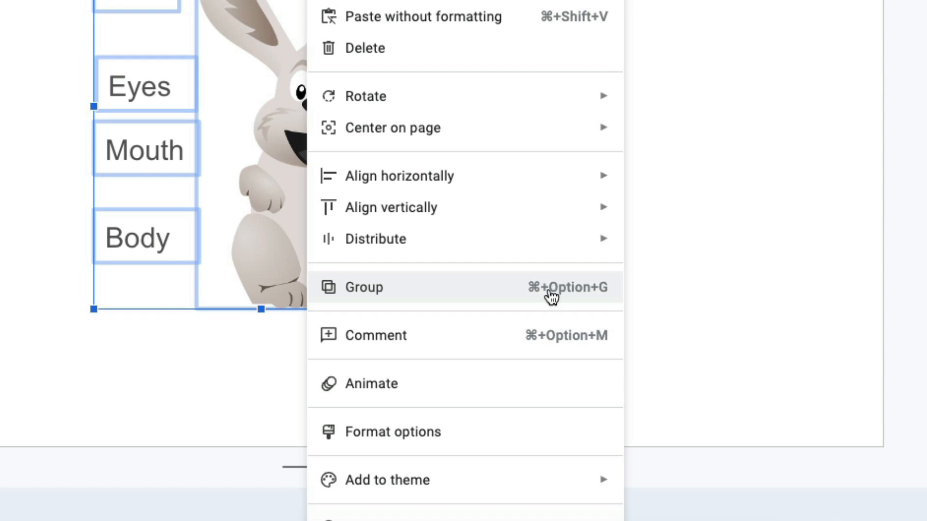
{"action": "left_click", "coordinate": [363, 287]}
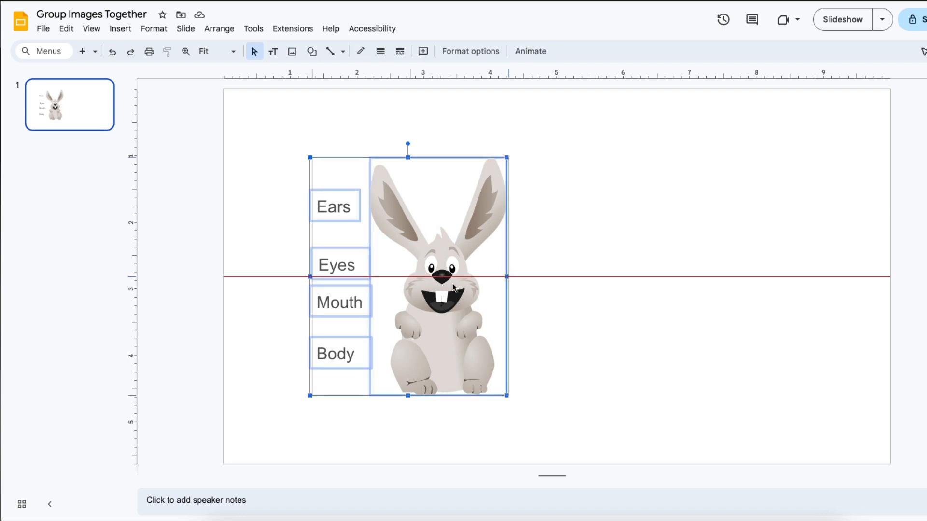
Step: Drag the grouped rabbit and its four labels to the right of the slide
{"action": "left_click_drag", "start_coordinate": [406, 276], "coordinate": [592, 289]}
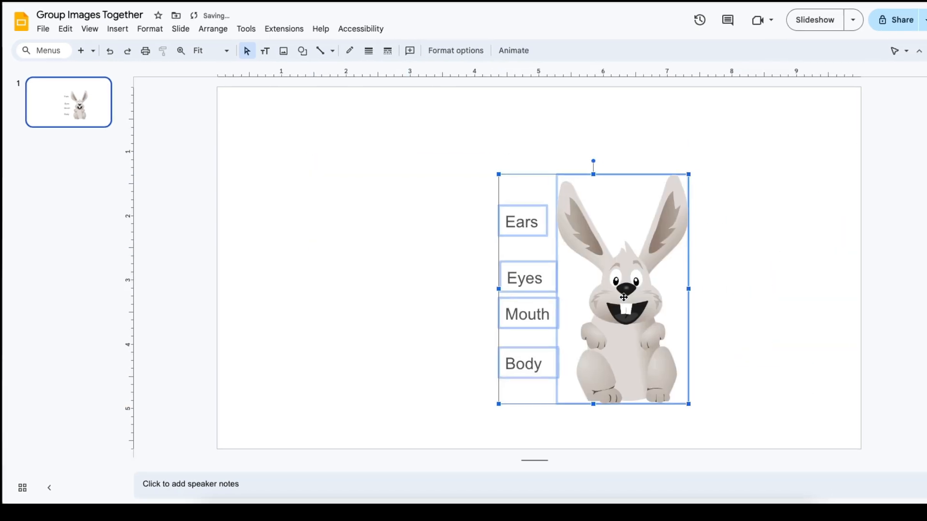